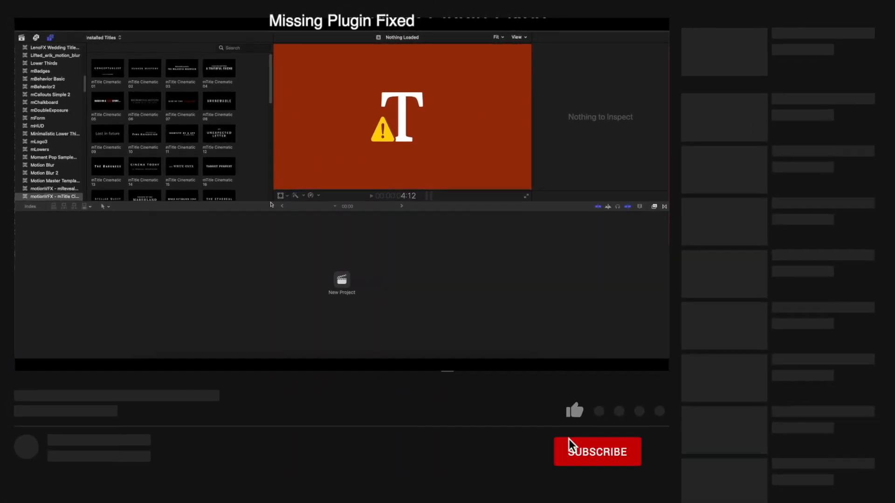
Preview mTitle Cinematic 01 in the Titles browser and send it to Motion via Open in Motion.
left_click(574, 410)
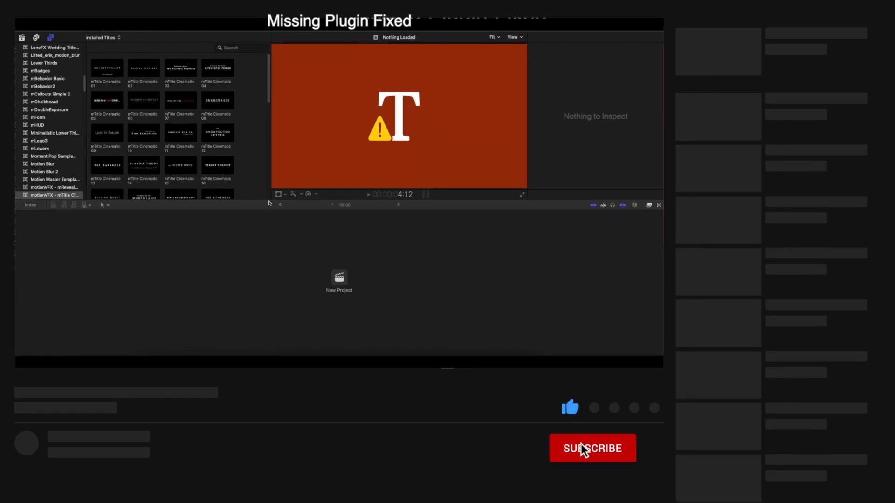
left_click(592, 448)
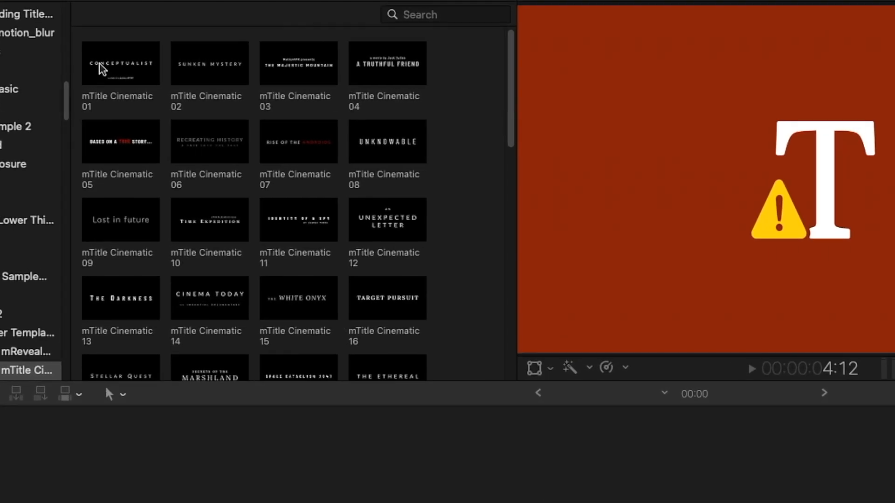
left_click(120, 63)
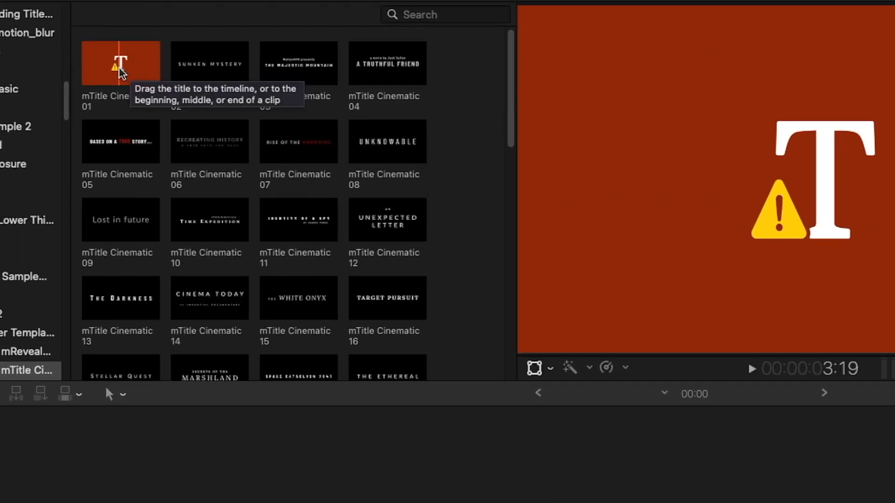
right_click(120, 62)
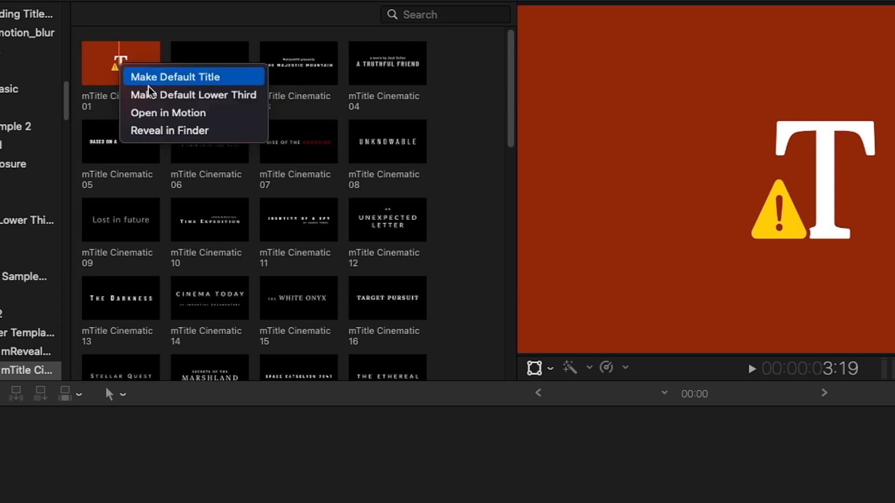
left_click(168, 113)
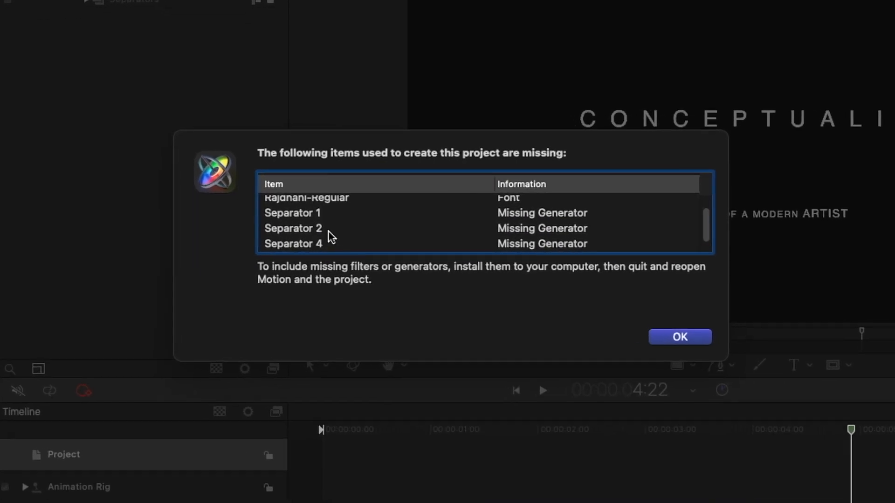
Dismiss Motion's missing-items notice and delete the Separators group from the Layers panel.
scroll("up", 3)
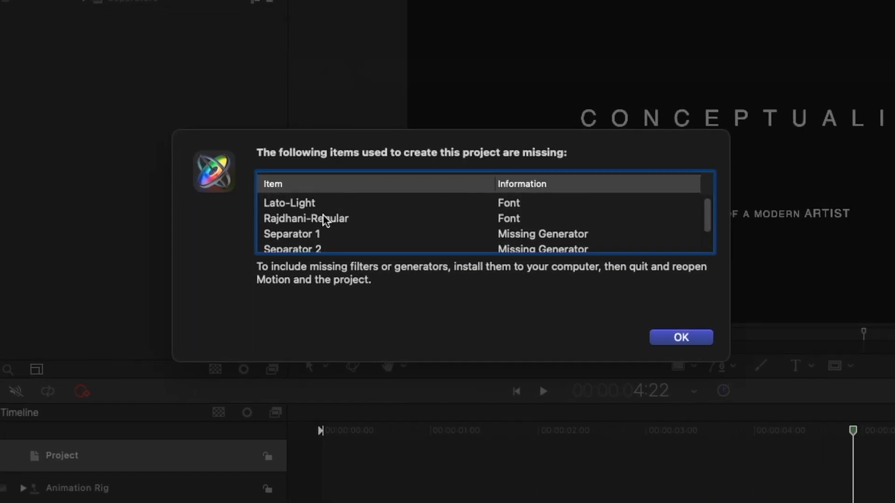
scroll("down", 3)
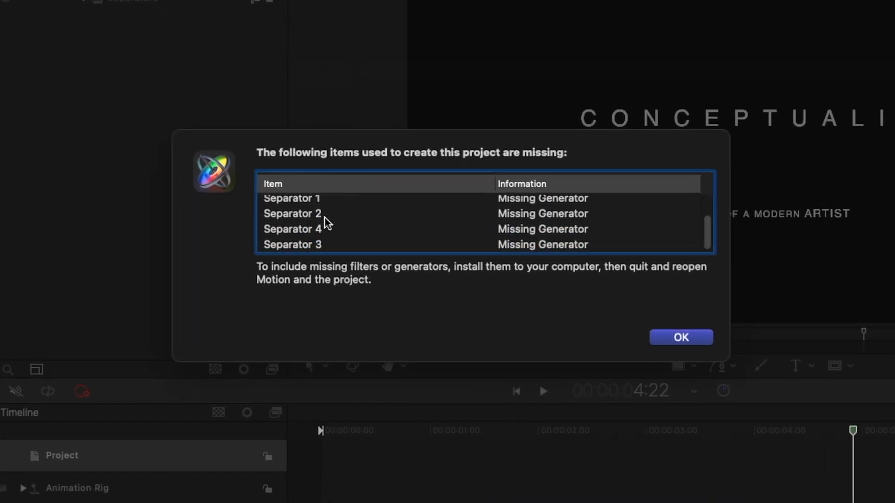
left_click(679, 337)
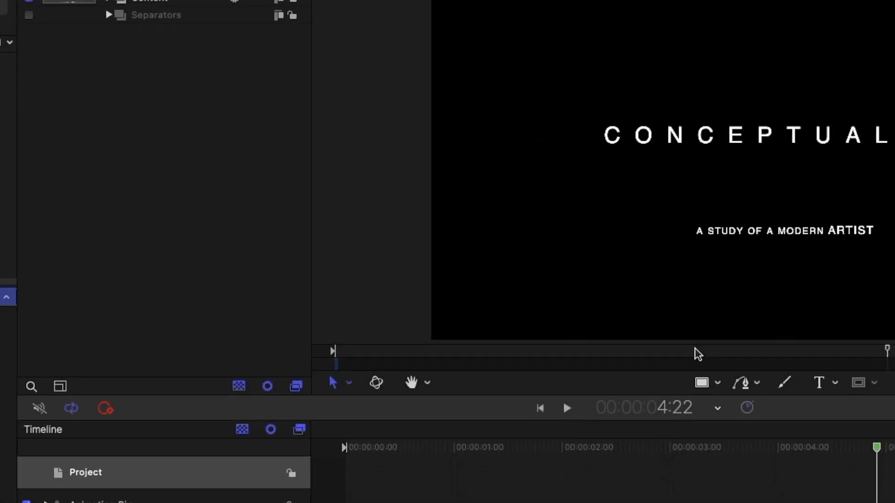
right_click(260, 96)
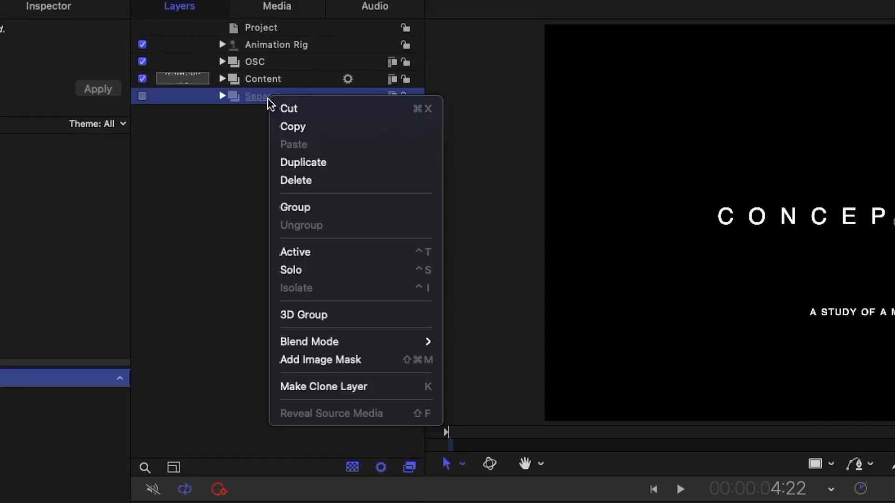
left_click(295, 180)
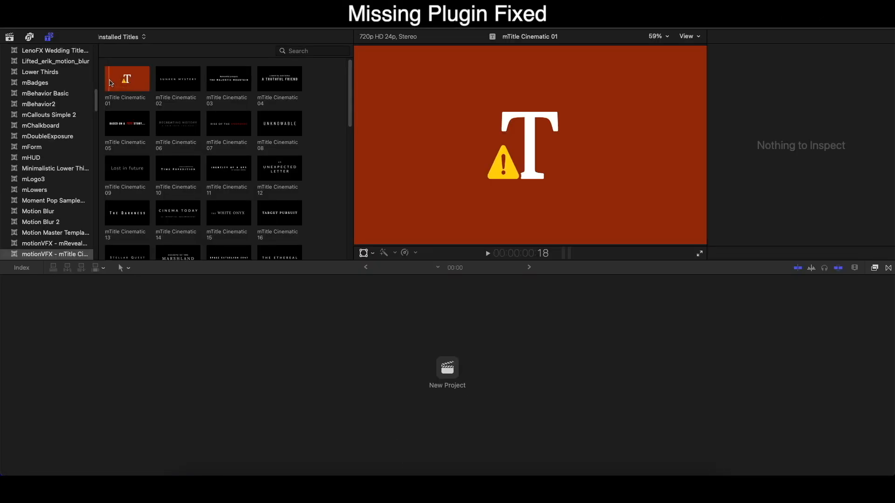
mouse_move(126, 80)
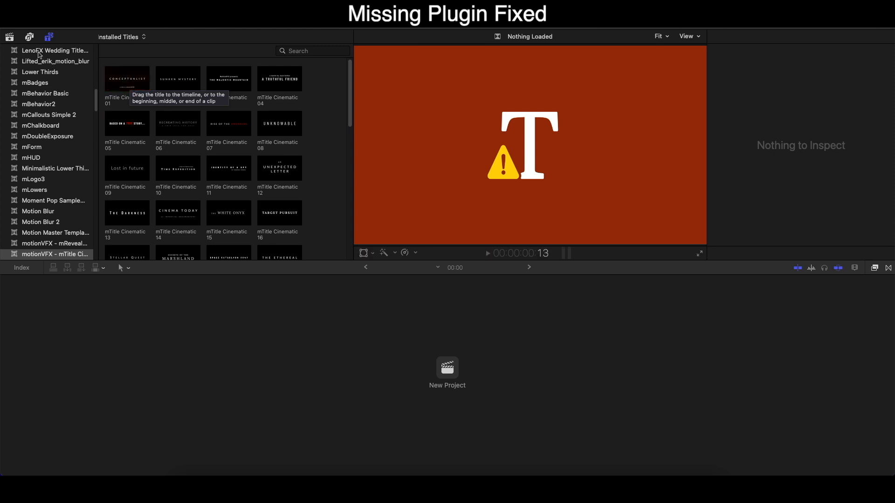
mouse_move(177, 88)
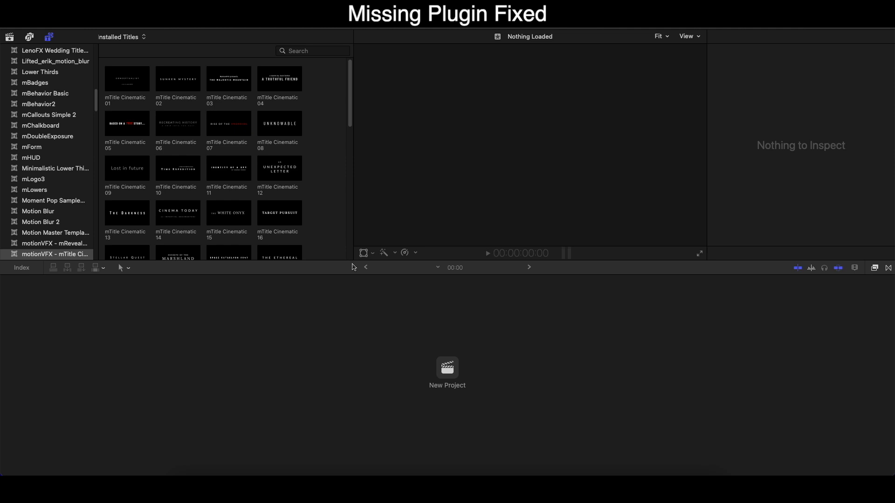
mouse_move(182, 142)
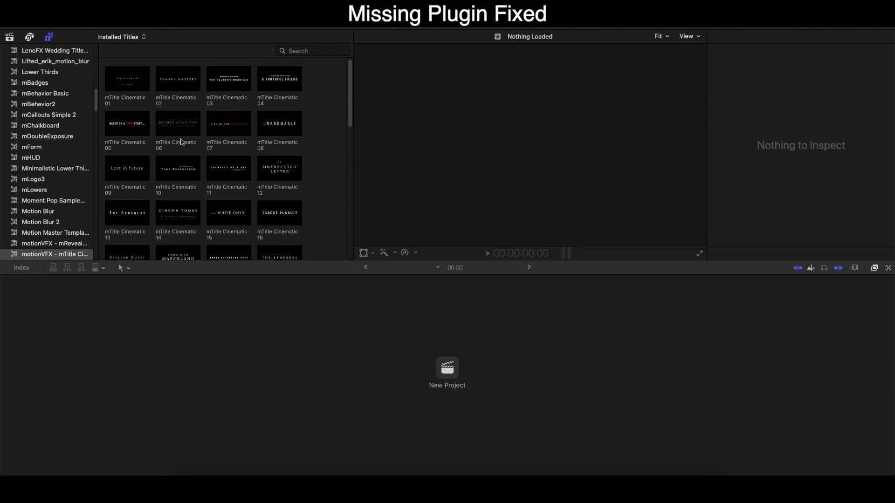
Preview the repaired mTitle Cinematic 01, now showing CONCEPTUALIST in the viewer.
left_click(126, 78)
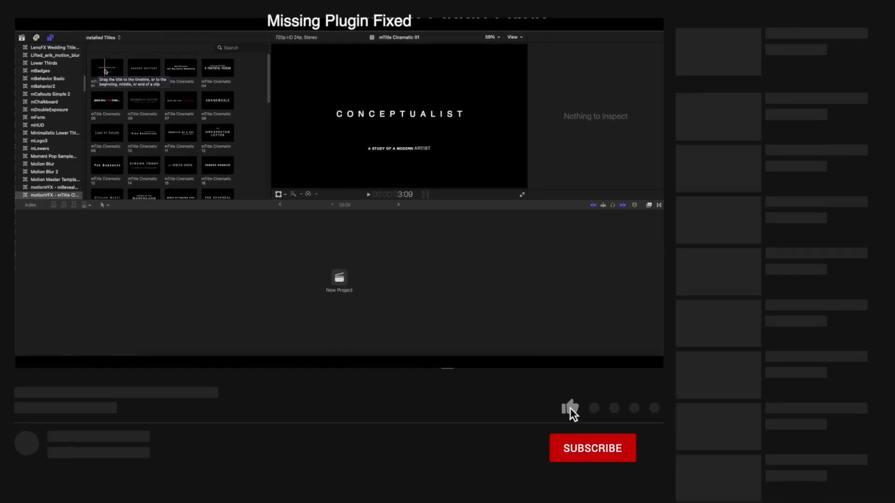
left_click(569, 407)
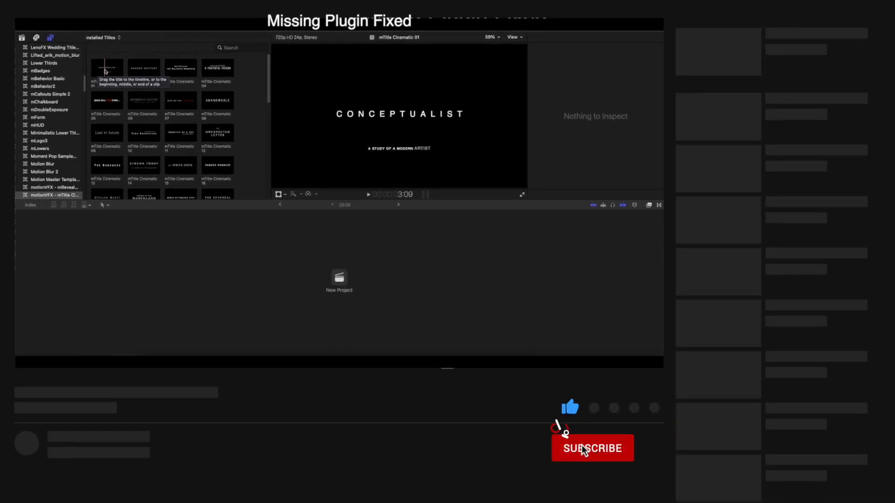
left_click(591, 448)
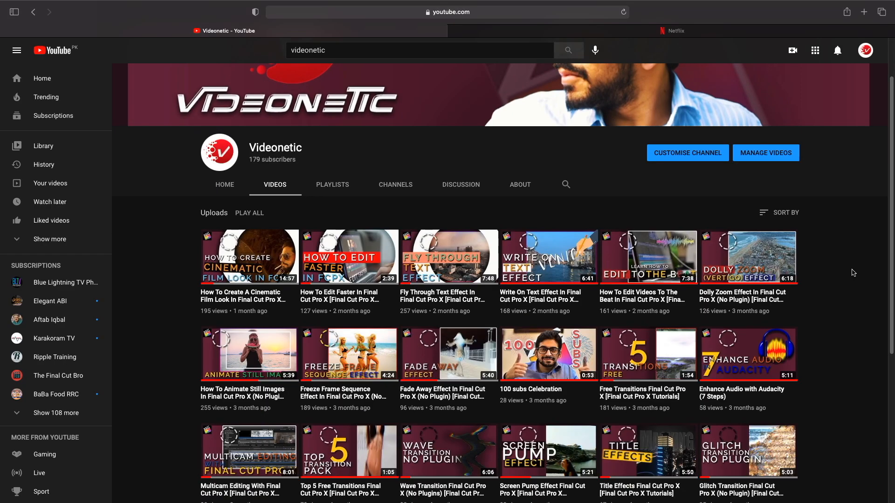
scroll("down", 3)
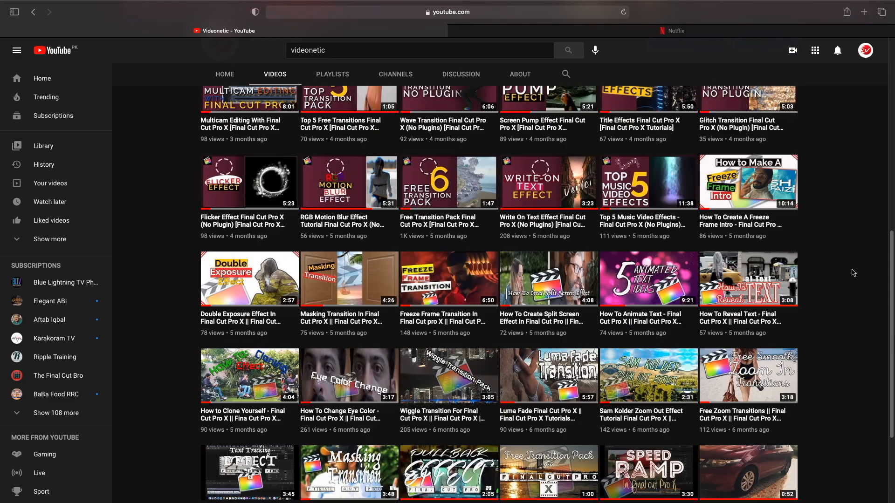
scroll("down", 3)
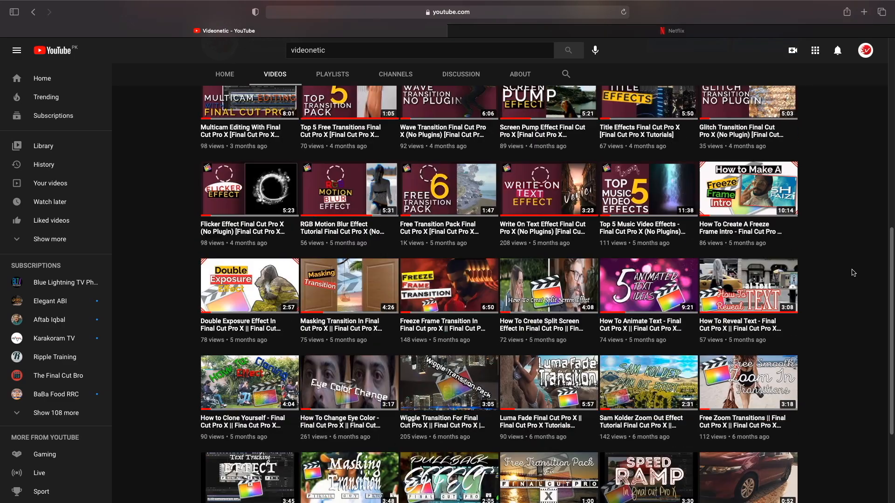
scroll("up", 3)
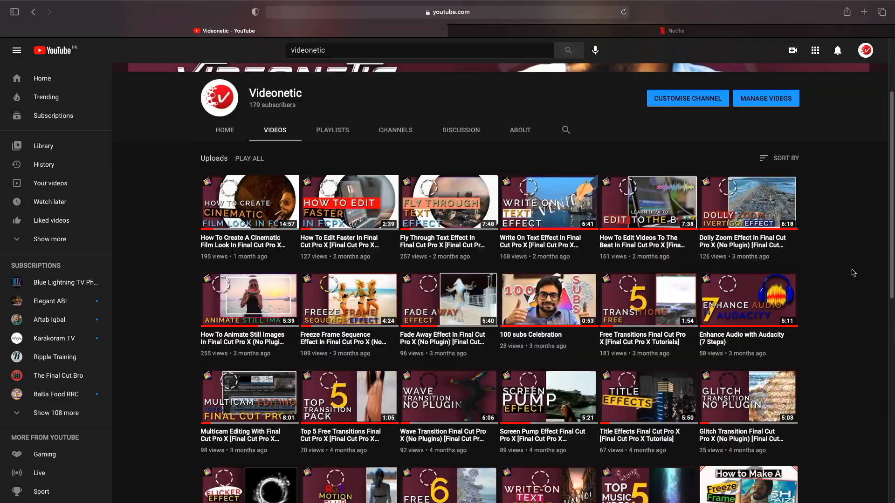